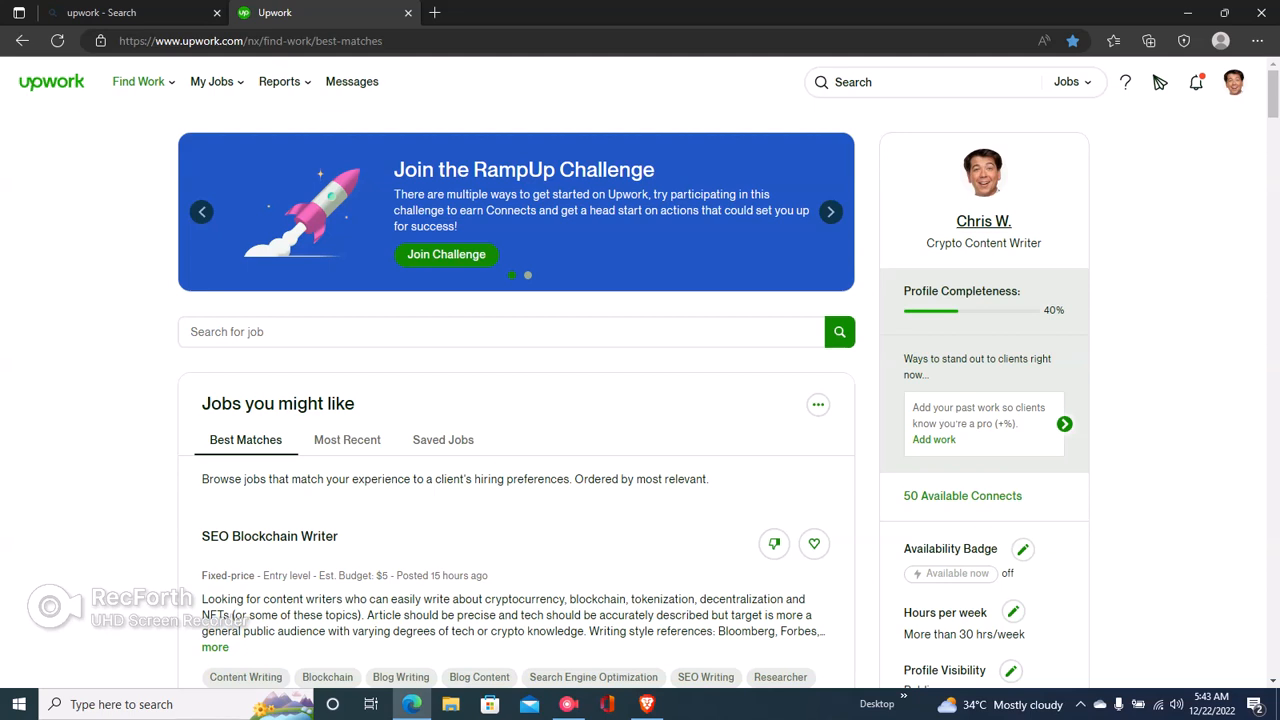
# Bring up the Turn on availability badge dialog from the Find Work sidebar
pyautogui.click(830, 212)
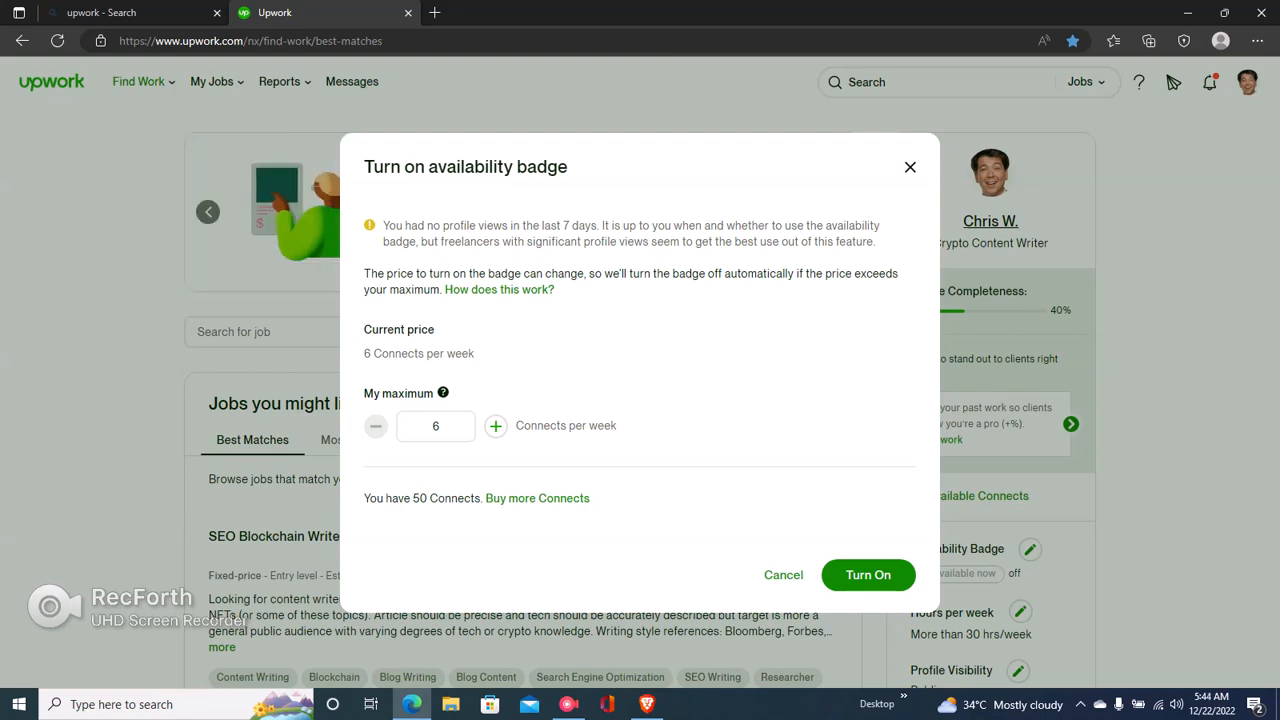
# Adjust My maximum to 10 Connects per week and turn the availability badge on
pyautogui.click(496, 424)
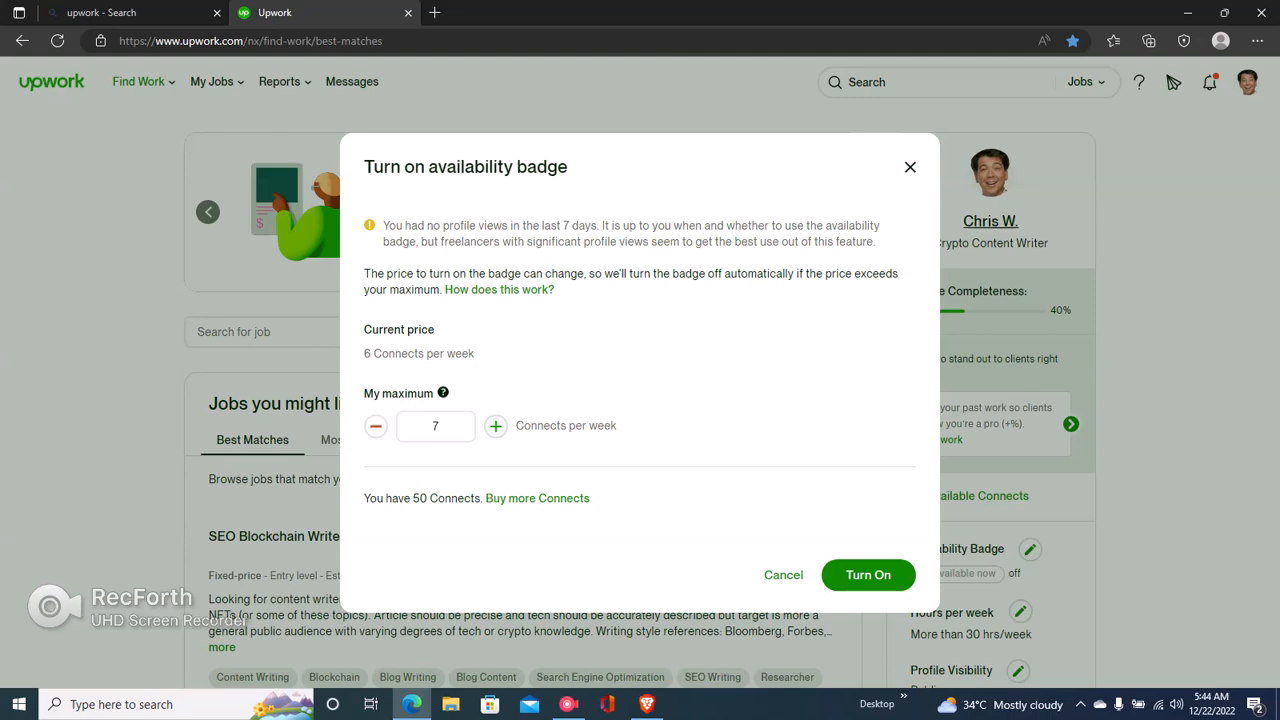
pyautogui.click(496, 424)
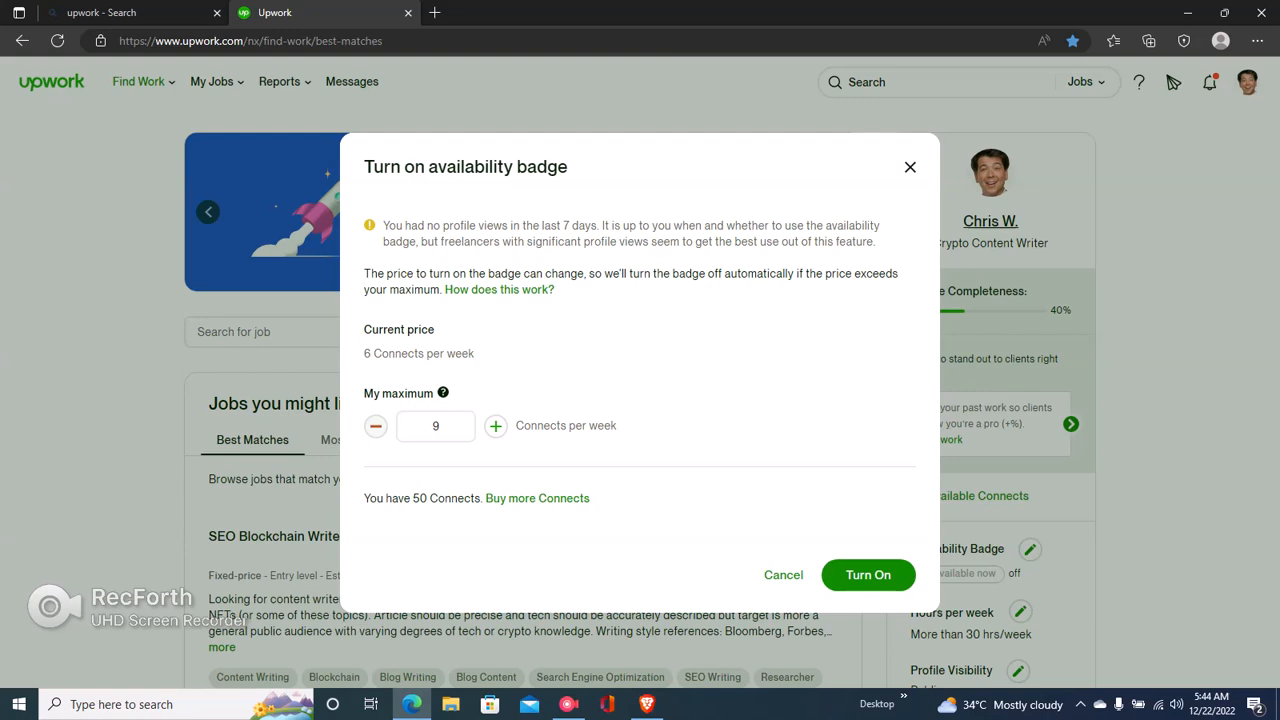
pyautogui.click(376, 424)
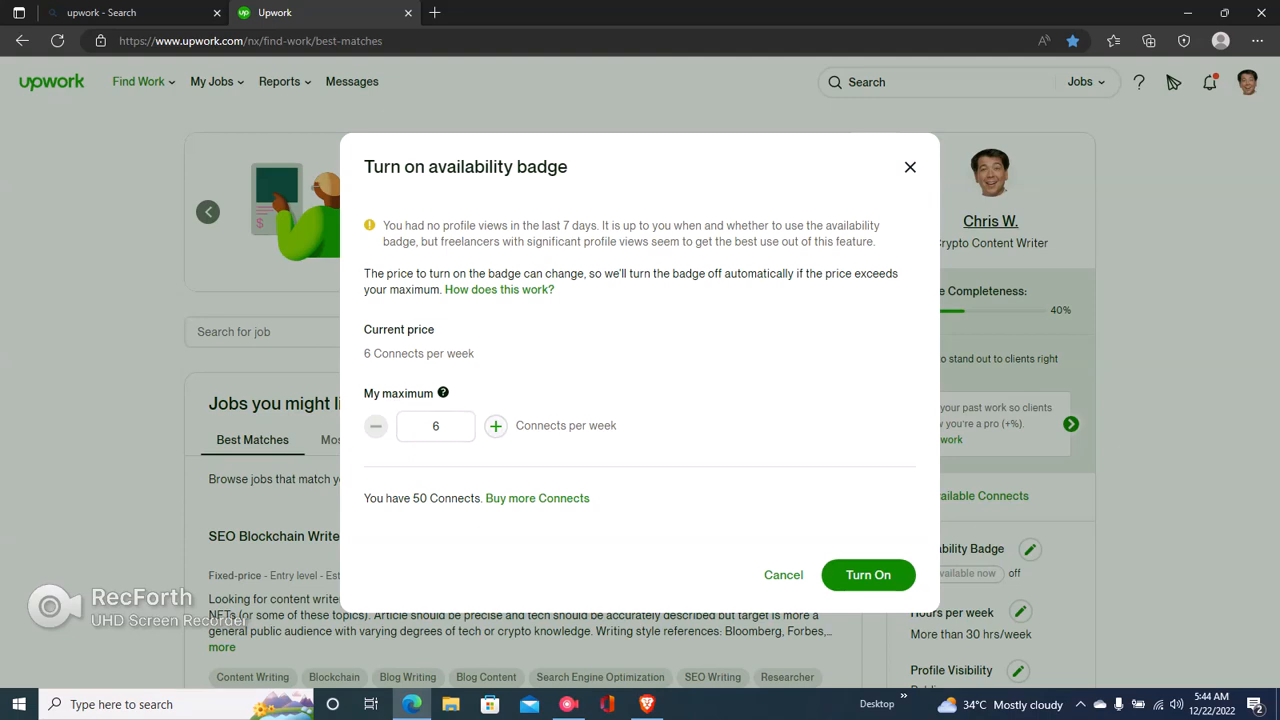
pyautogui.click(496, 424)
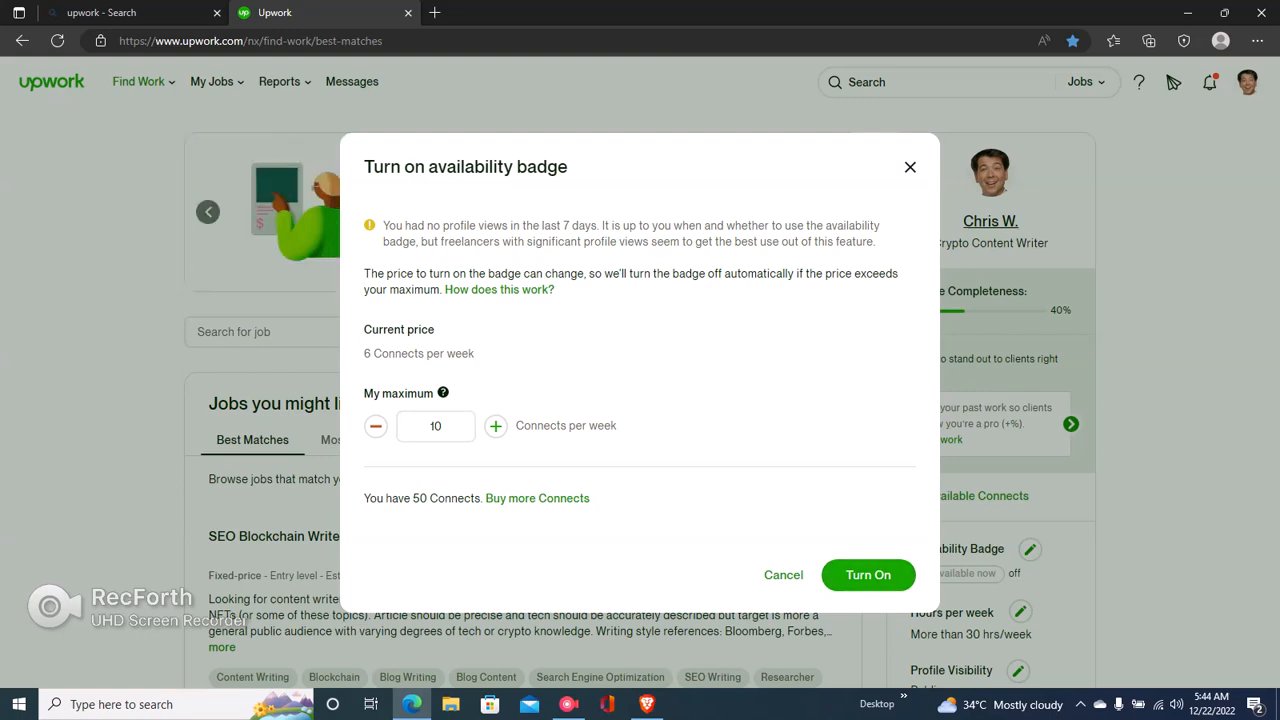
pyautogui.click(868, 576)
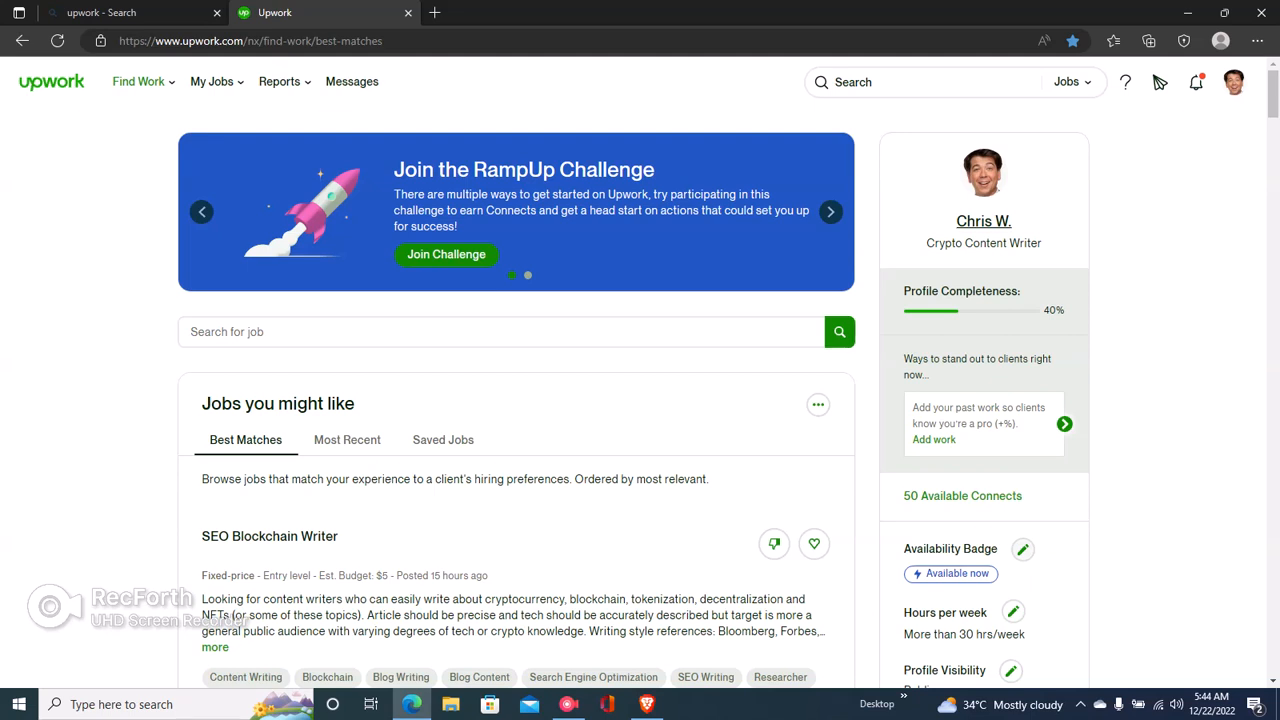
# Highlight the sidebar's Availability Badge 'Available now' text to confirm the badge is on
pyautogui.click(830, 212)
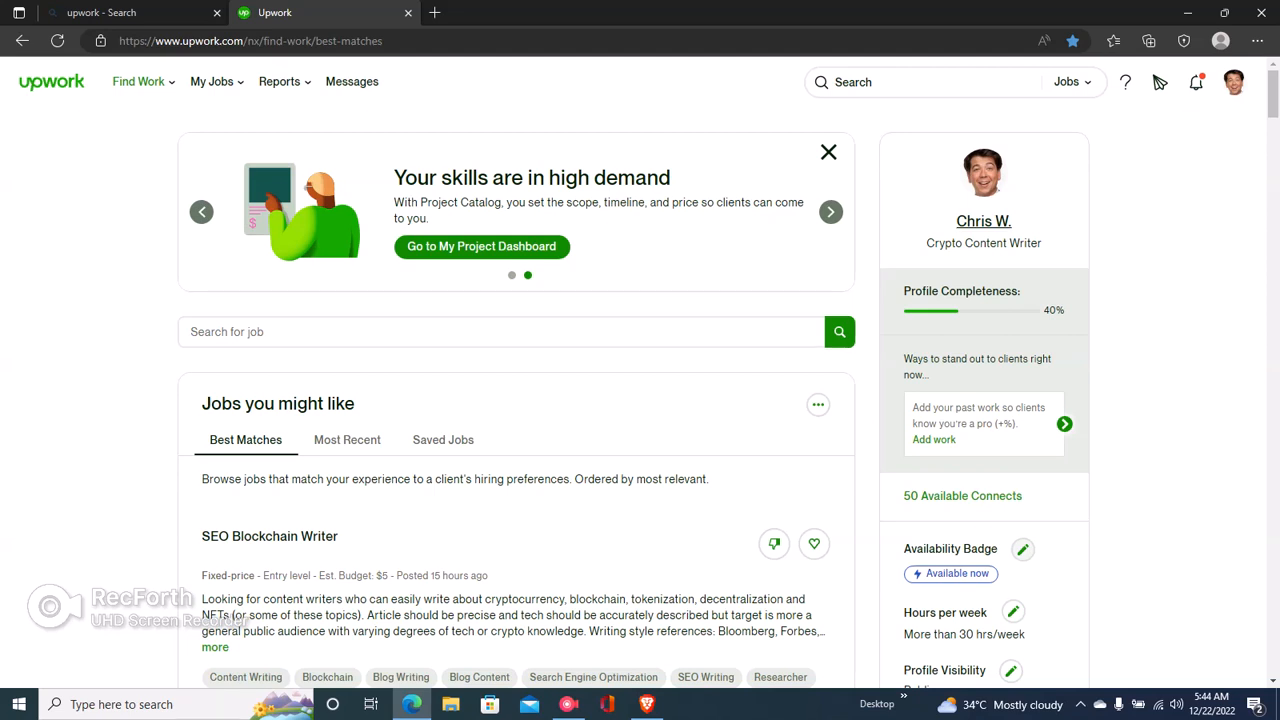
pyautogui.click(830, 212)
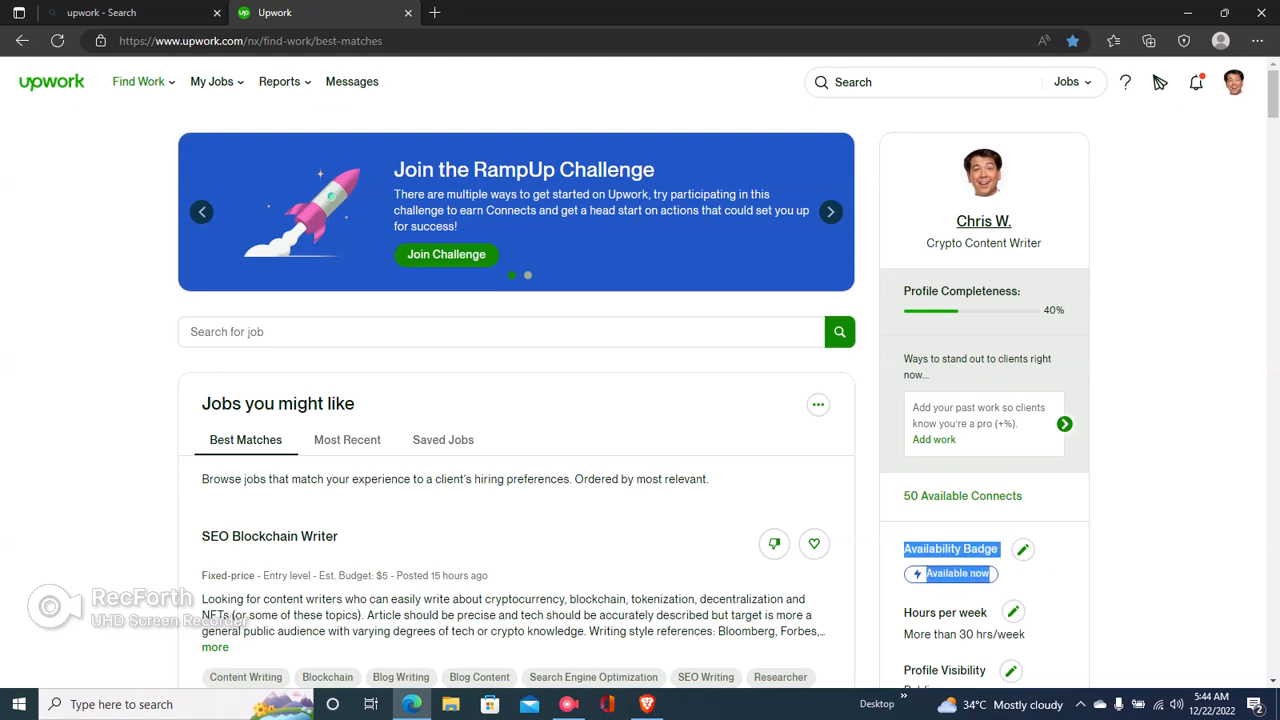
pyautogui.click(830, 212)
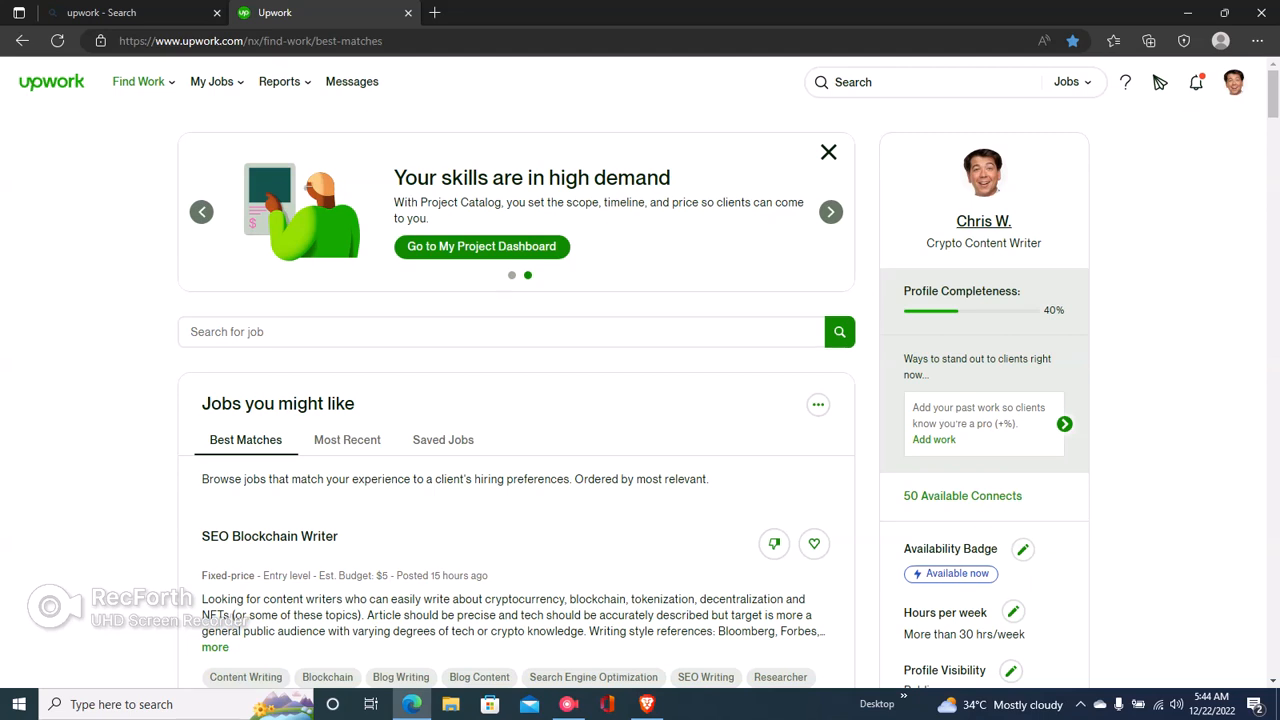
pyautogui.click(830, 212)
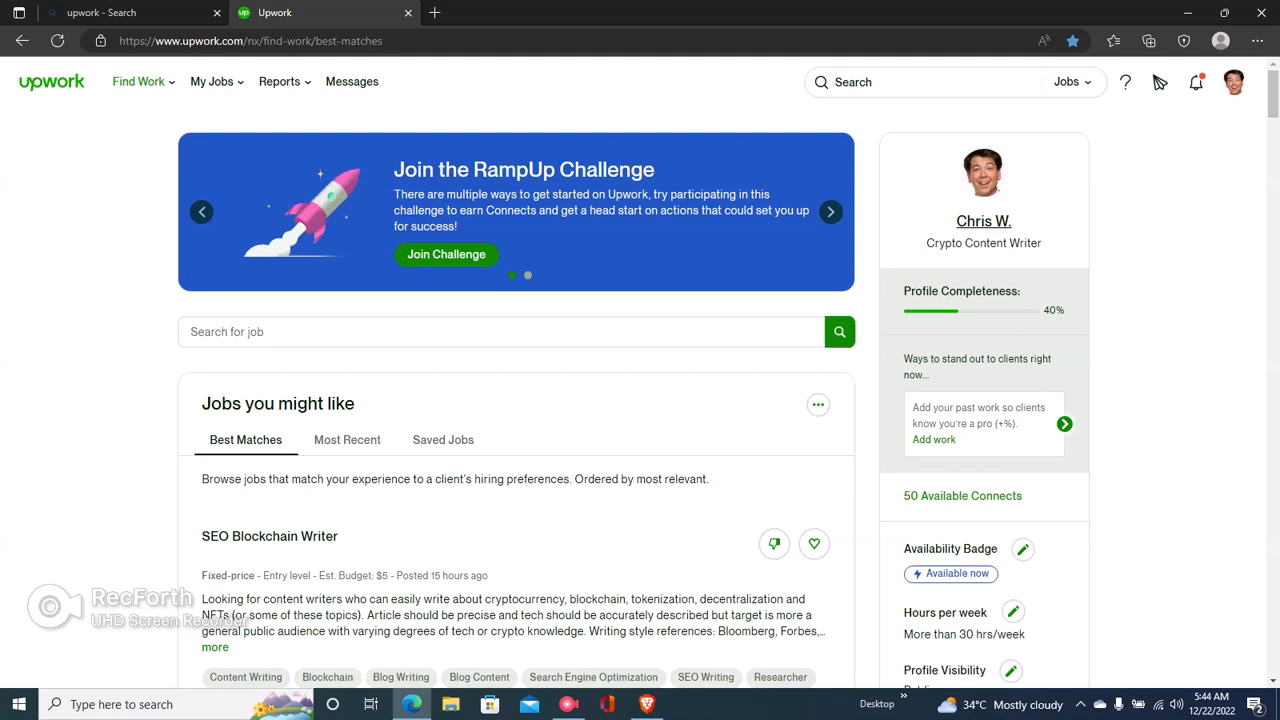
pyautogui.click(830, 212)
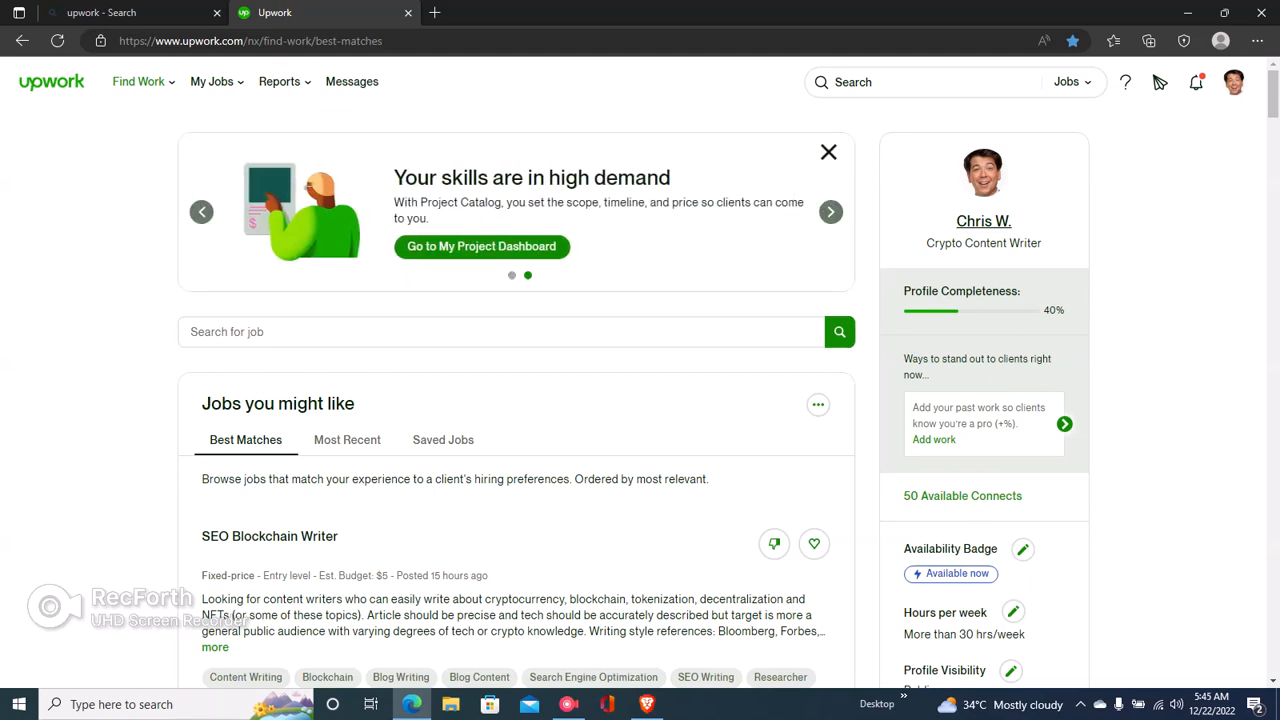